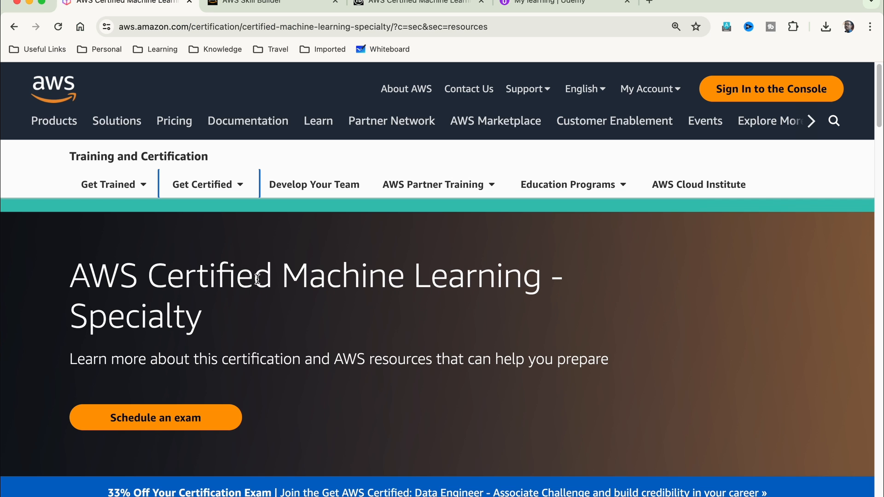
- Scroll down the Exam Readiness course to Module 7 and play the Study Material introduction video
scroll(down, 3)
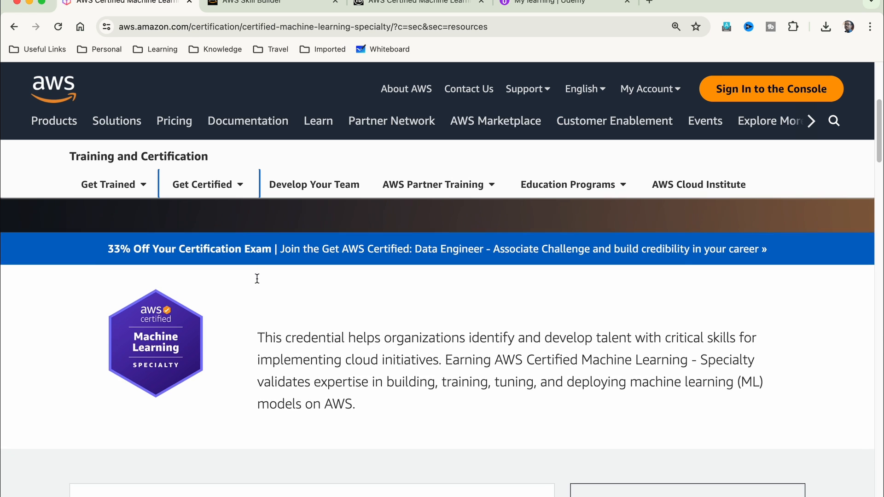
scroll(down, 3)
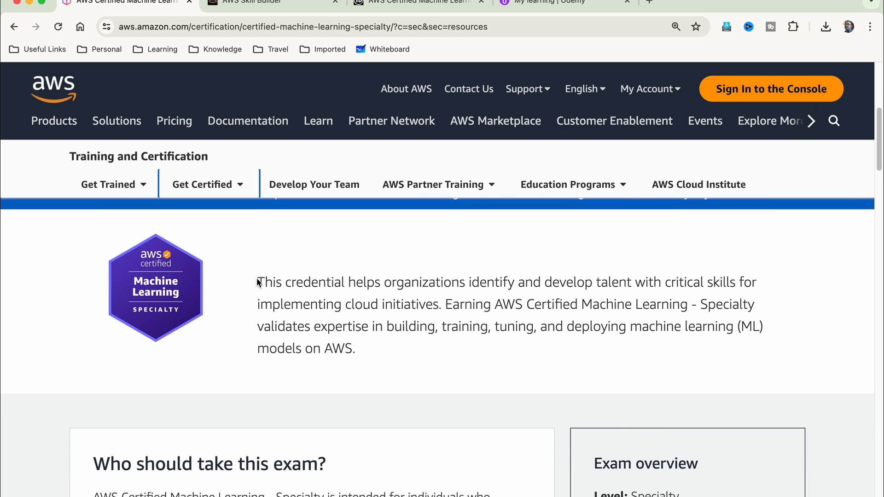
scroll(down, 3)
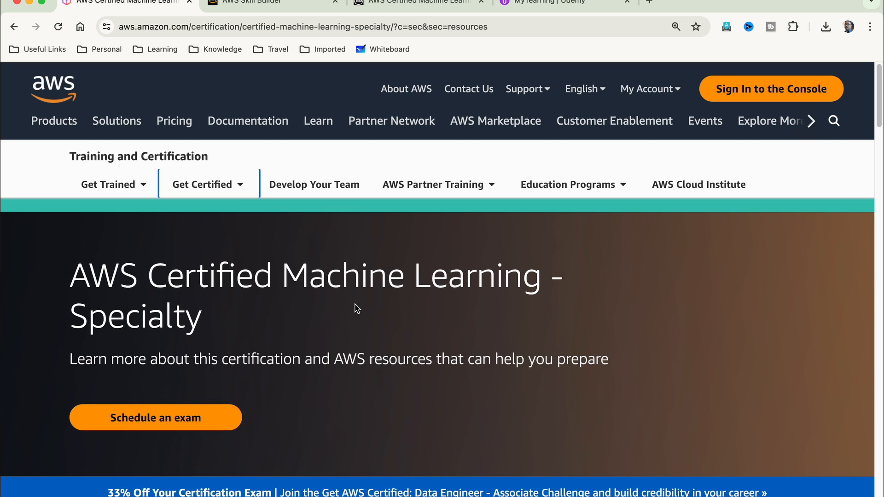
scroll(down, 3)
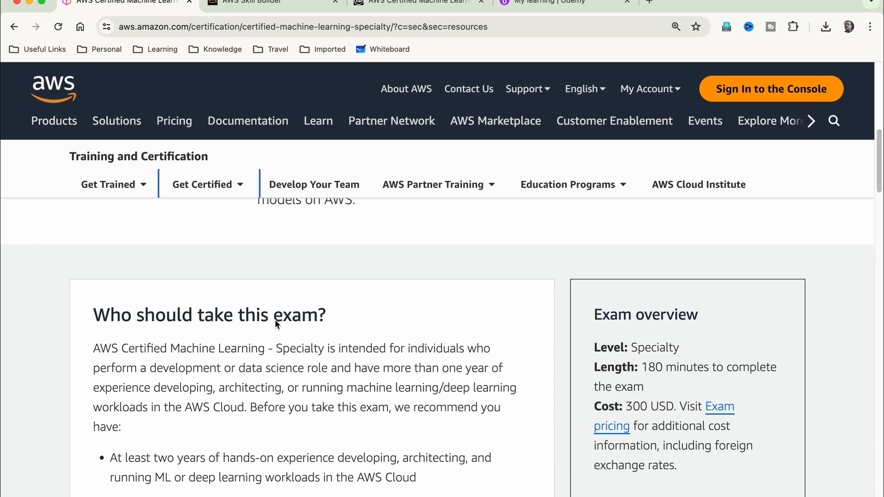
scroll(down, 3)
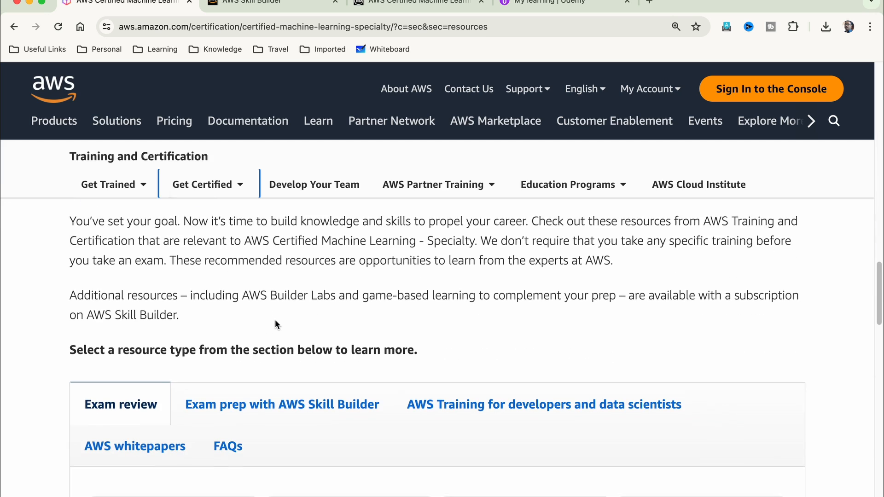
scroll(down, 3)
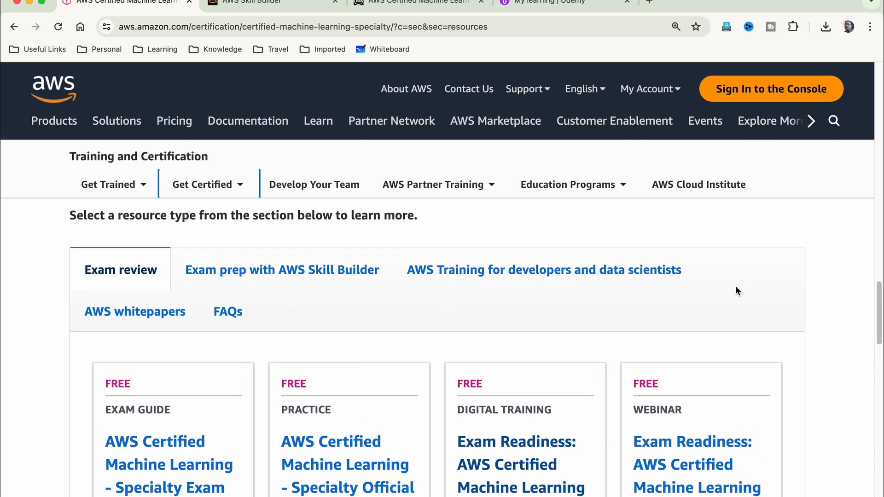
scroll(down, 3)
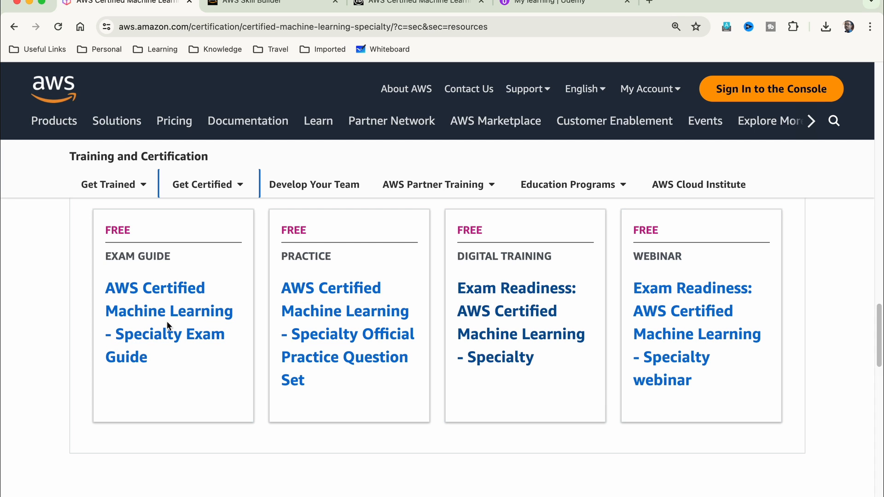
mouse_move(348, 333)
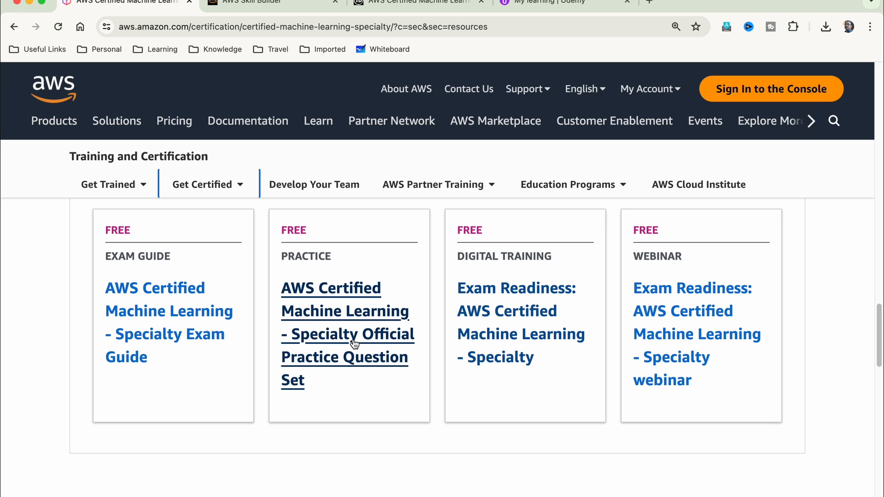
mouse_move(531, 324)
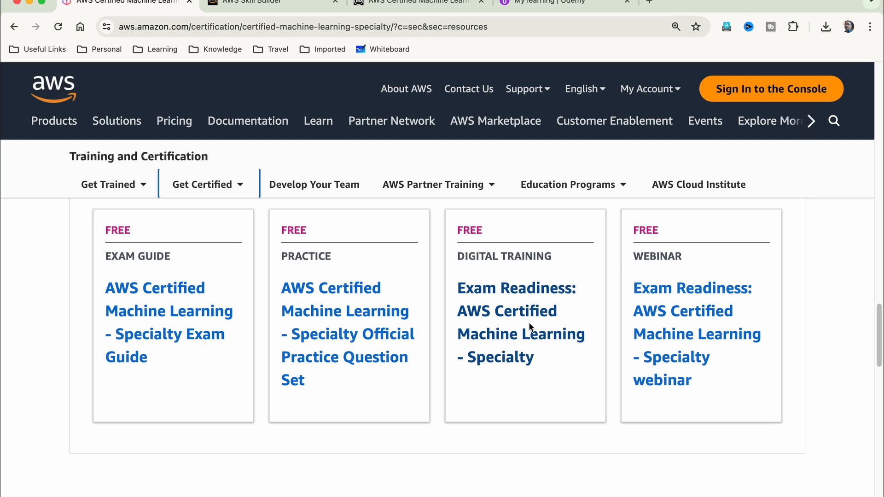
mouse_move(512, 321)
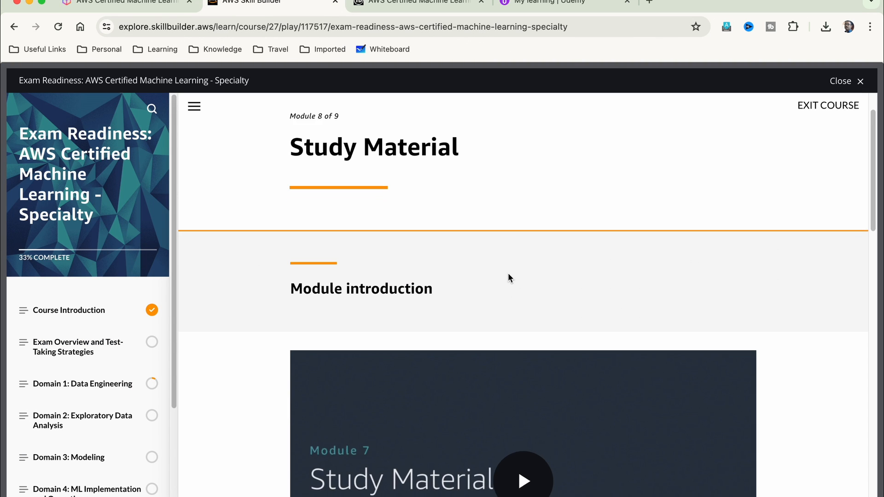
scroll(down, 3)
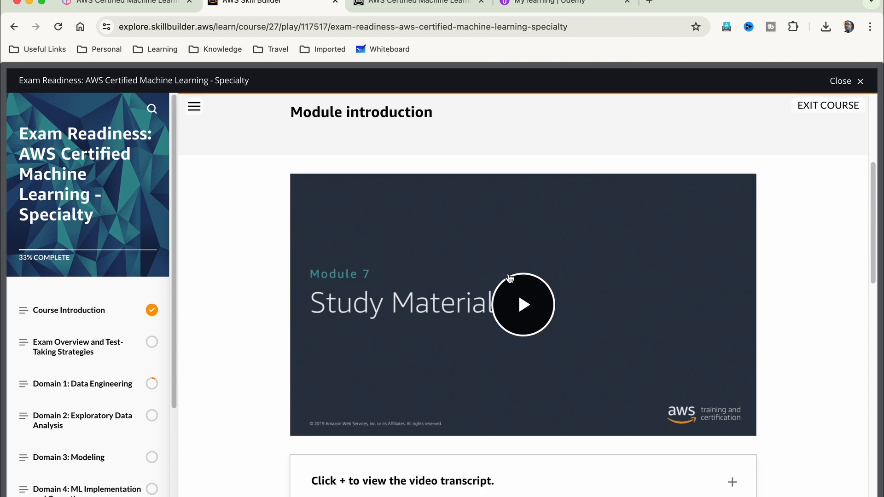
scroll(down, 3)
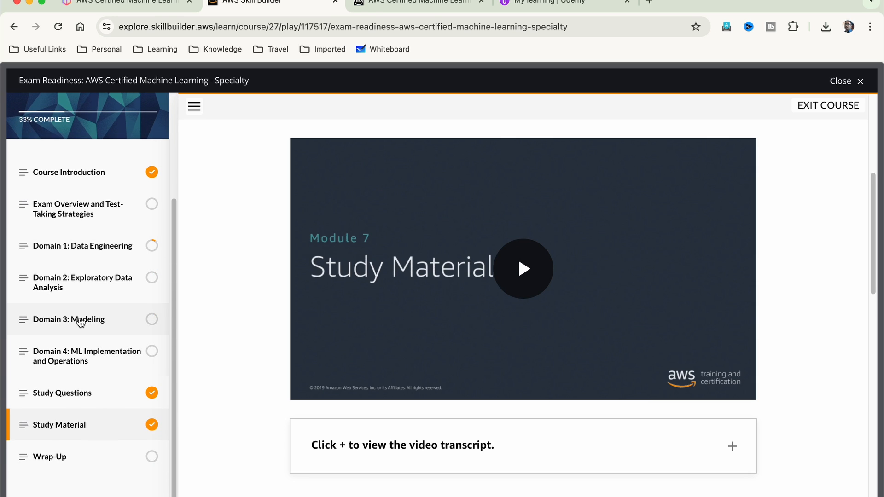
click(523, 268)
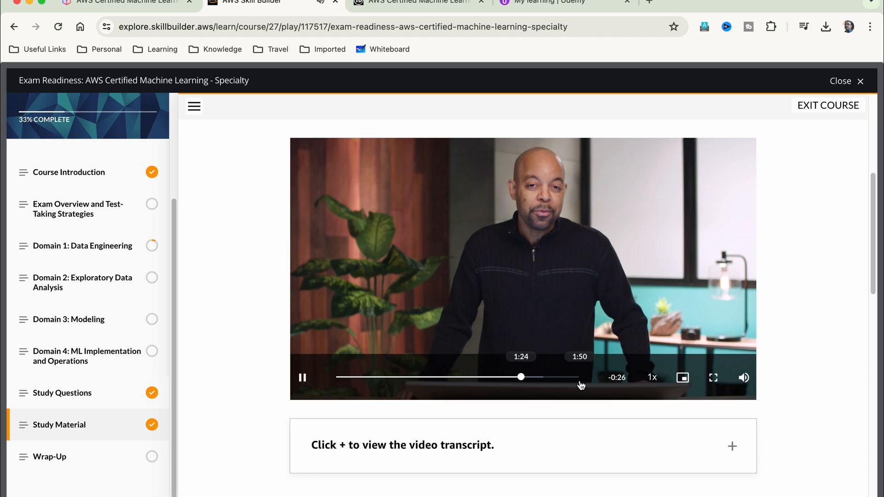
- Scroll further through the module, then switch to the Tutorials Dojo study guide tab
scroll(down, 3)
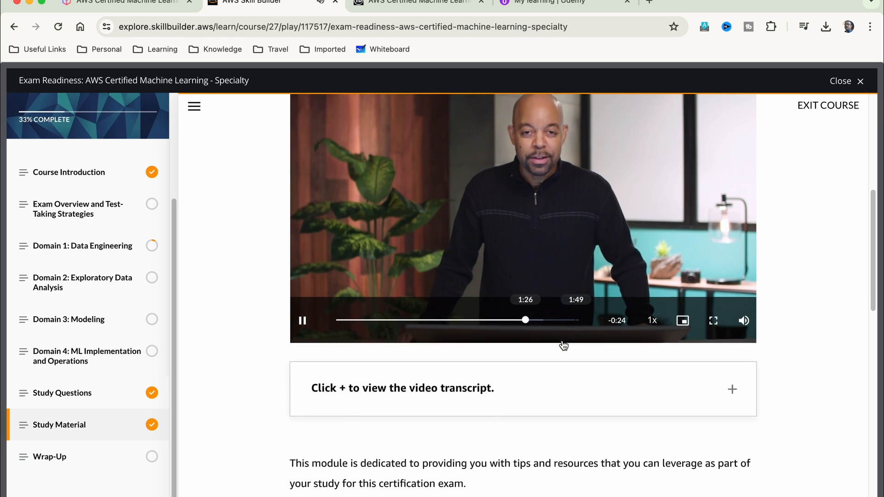
scroll(down, 3)
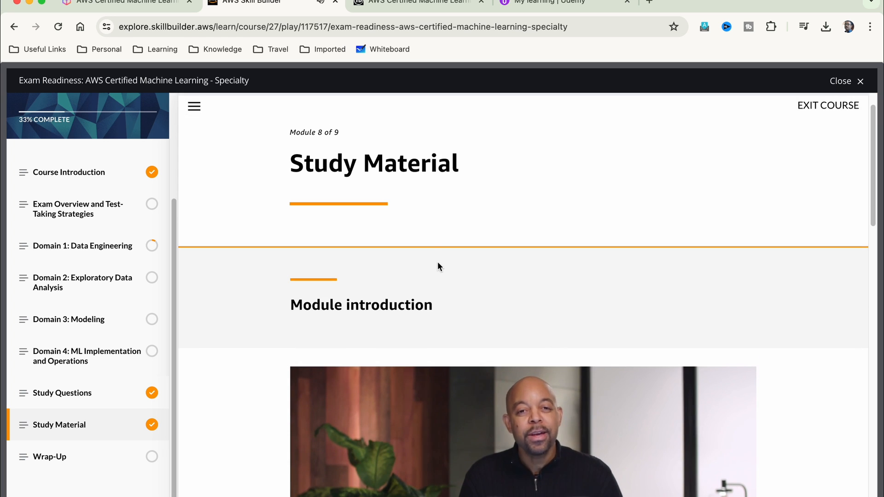
scroll(down, 3)
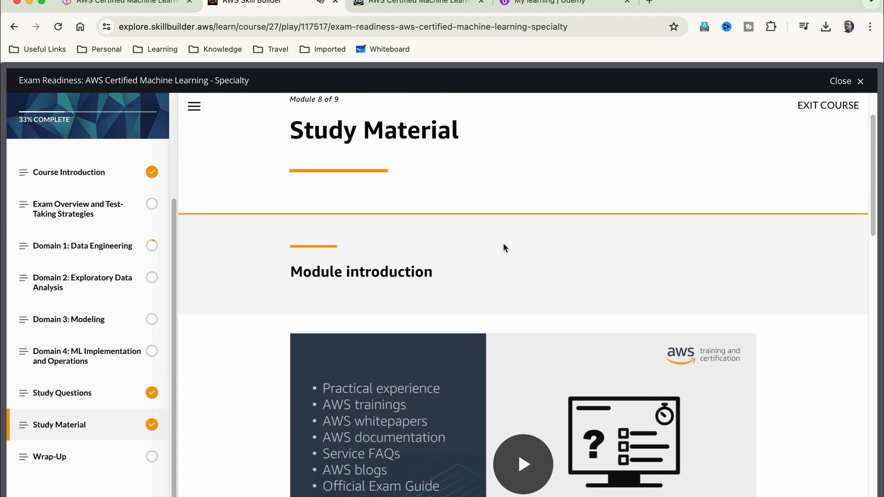
mouse_move(435, 330)
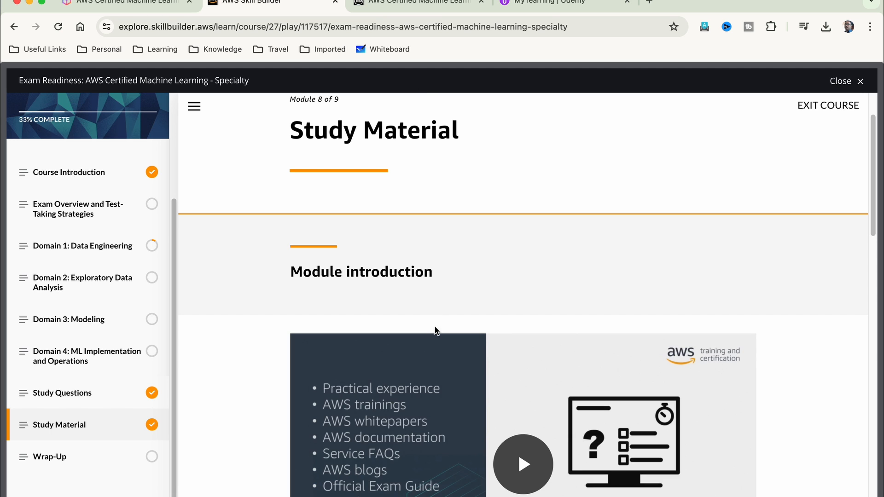
click(415, 2)
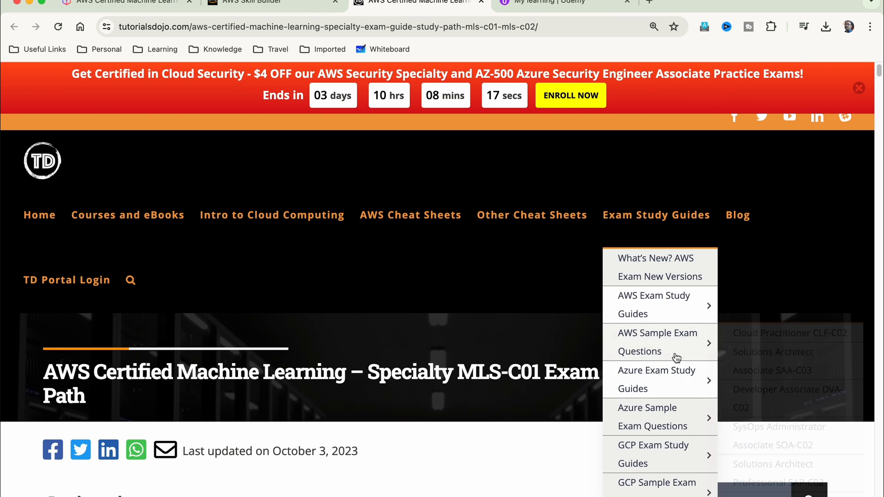
mouse_move(657, 417)
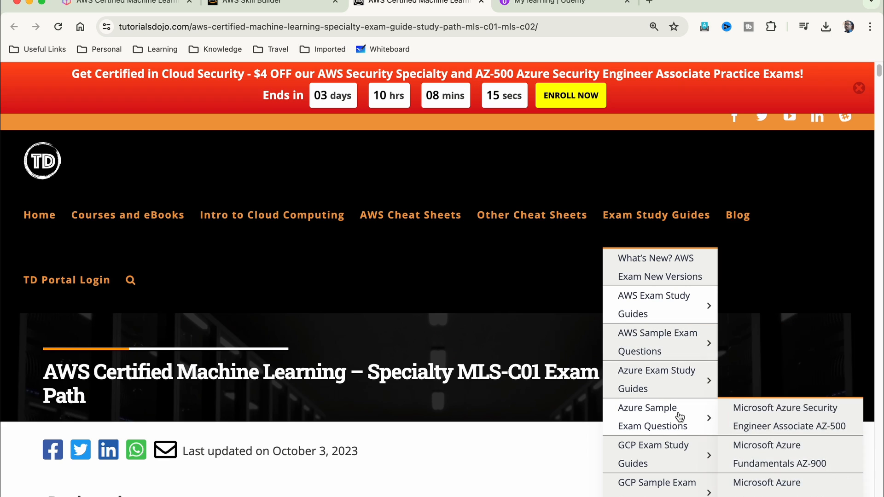
mouse_move(656, 342)
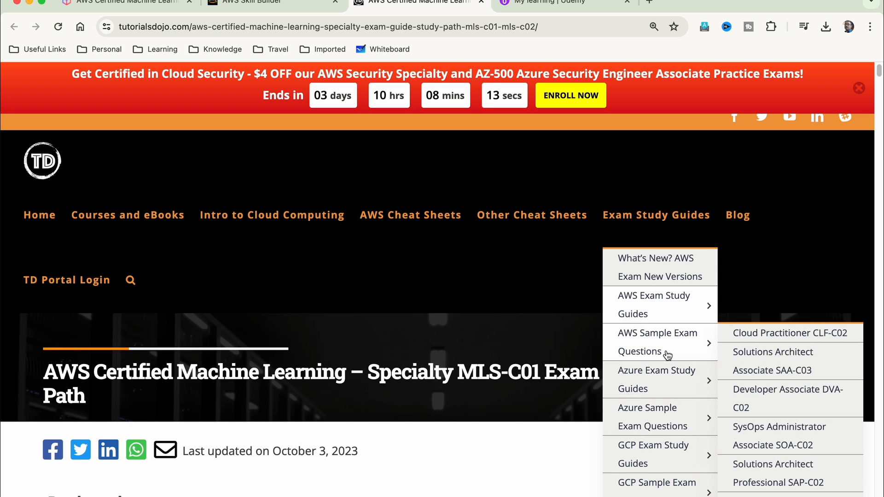
- Scroll through the MLS-C01 study path materials, then switch to the Udemy My Learning tab
scroll(down, 3)
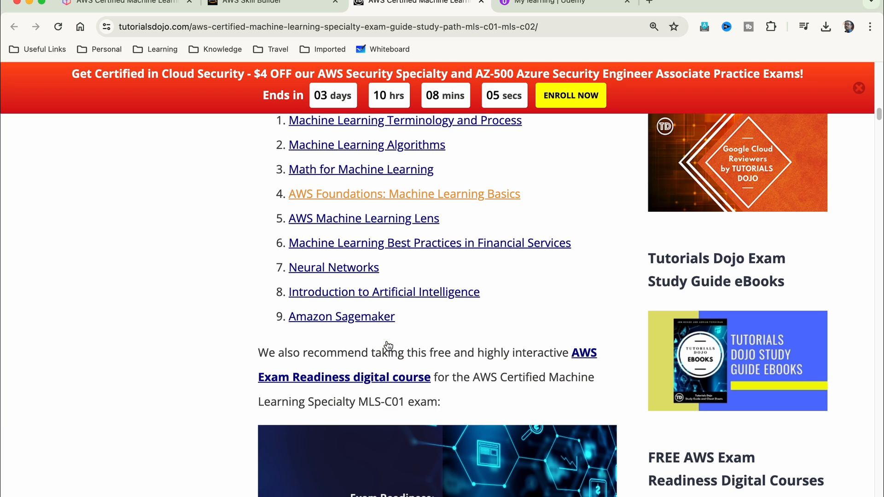
scroll(down, 3)
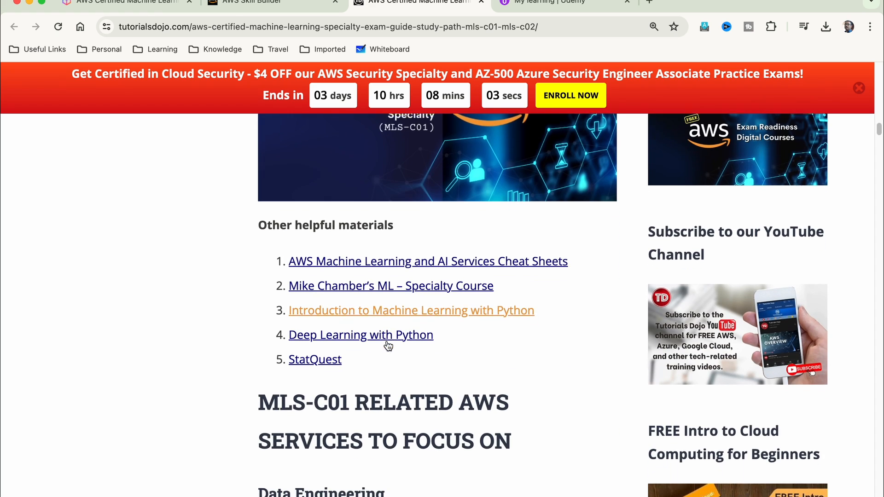
scroll(down, 3)
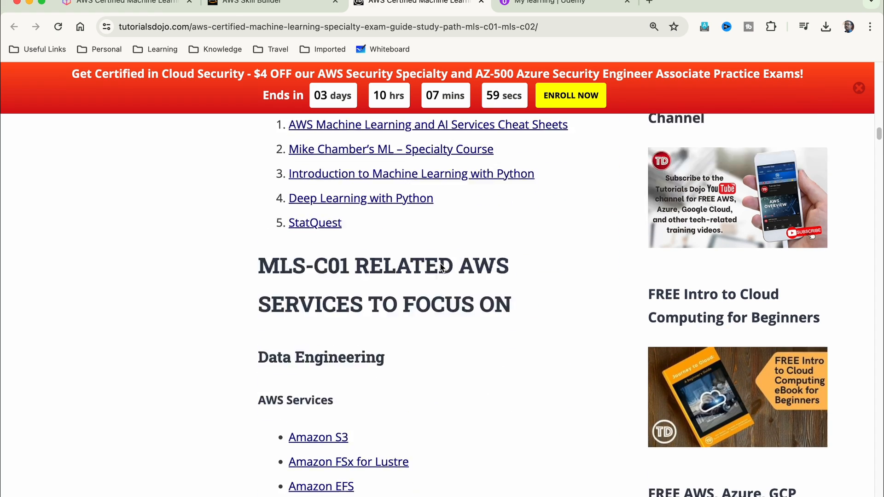
click(541, 2)
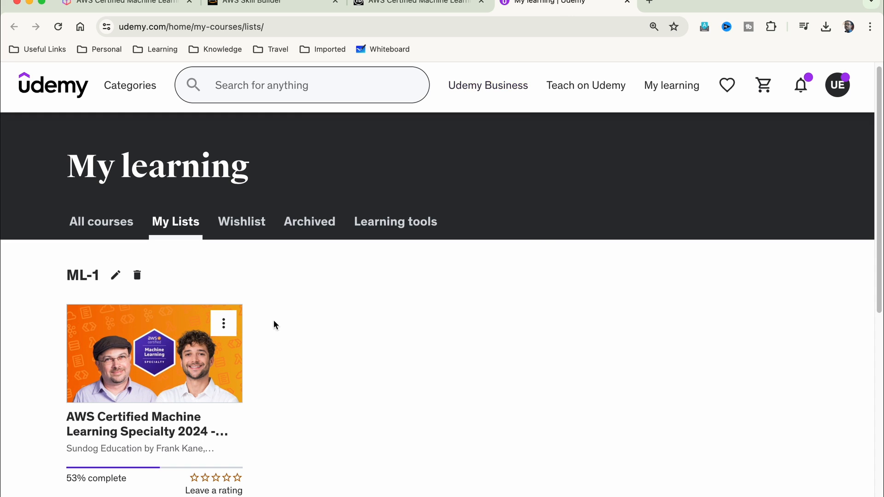
mouse_move(217, 415)
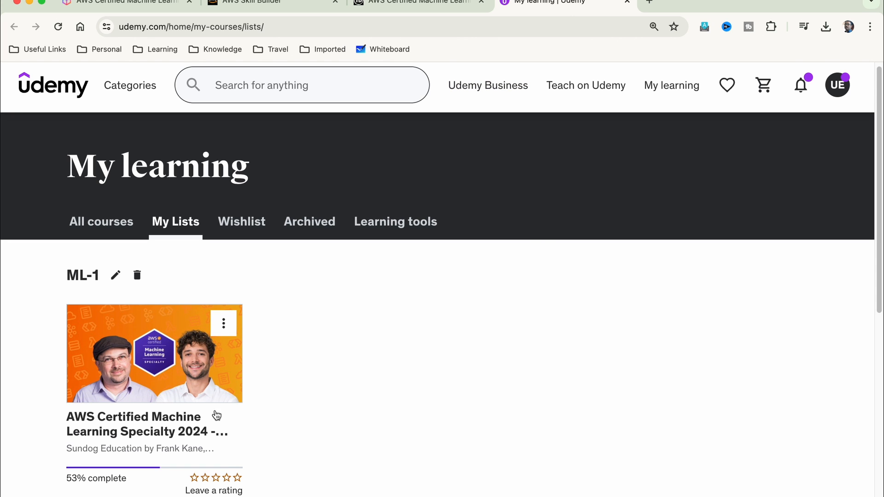
mouse_move(285, 376)
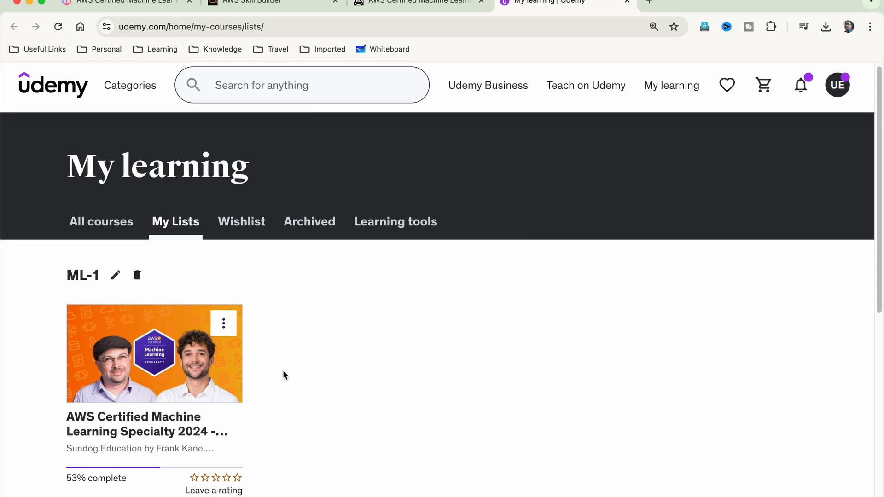
mouse_move(329, 378)
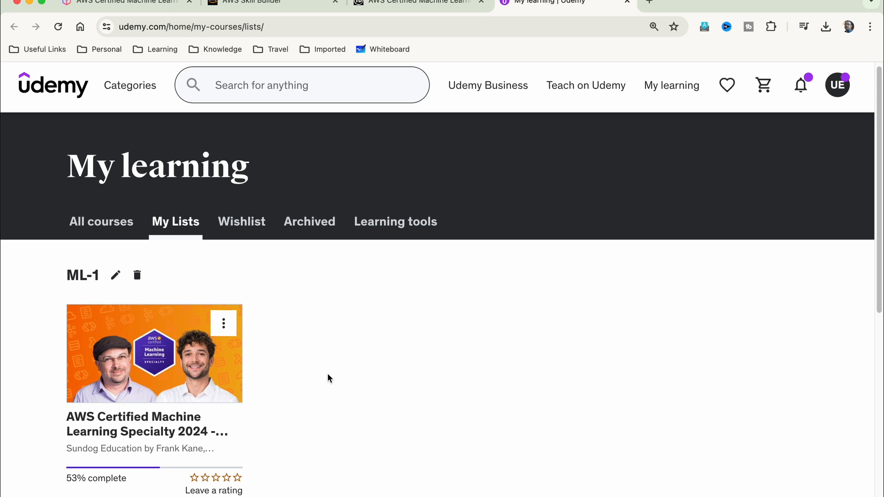
mouse_move(458, 294)
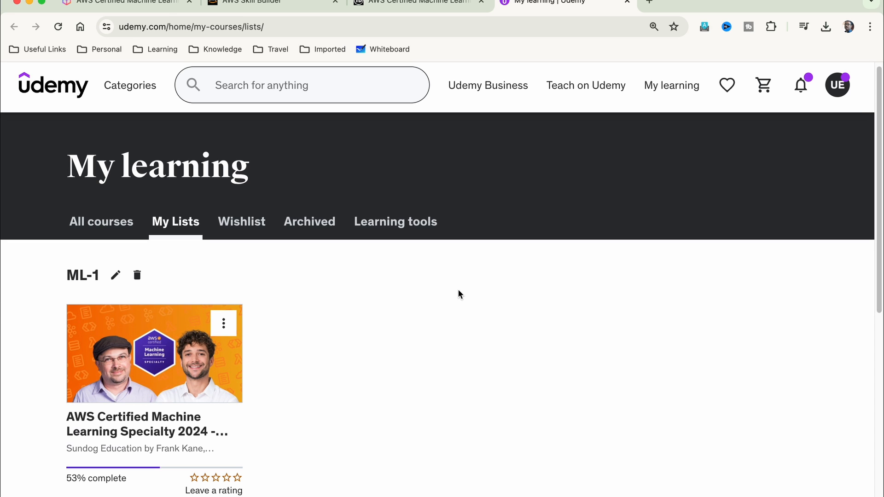
mouse_move(420, 344)
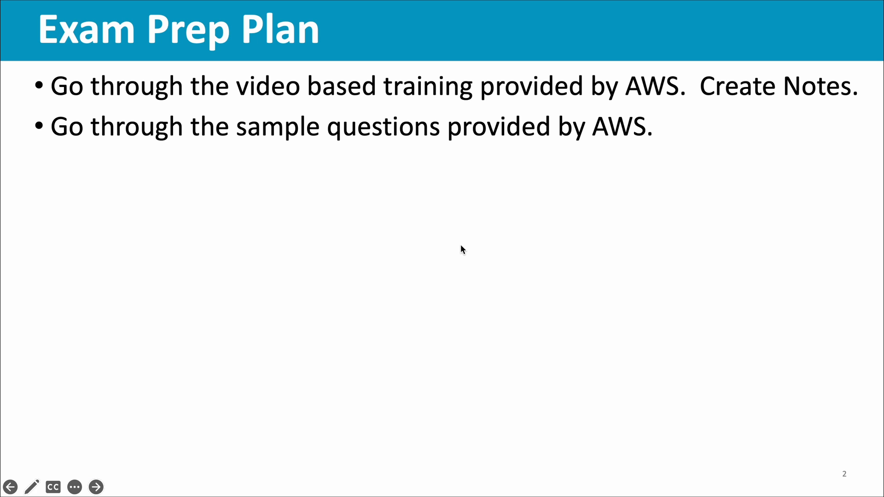
mouse_move(314, 150)
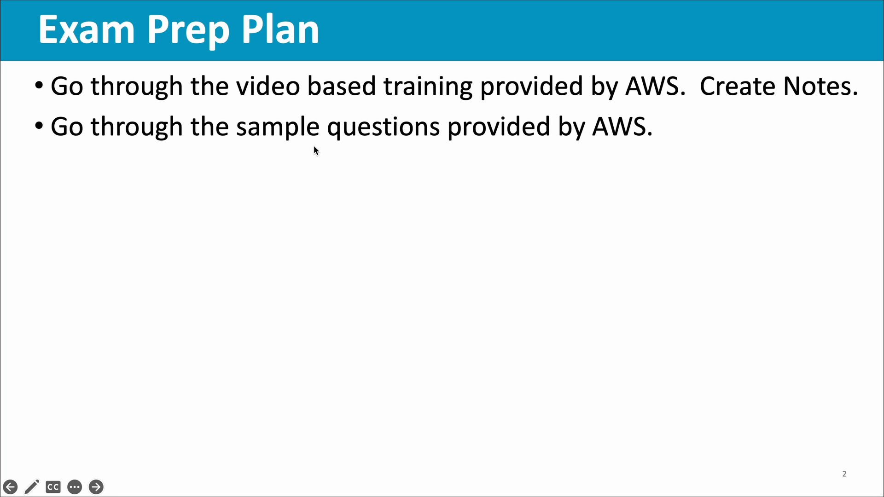
mouse_move(456, 163)
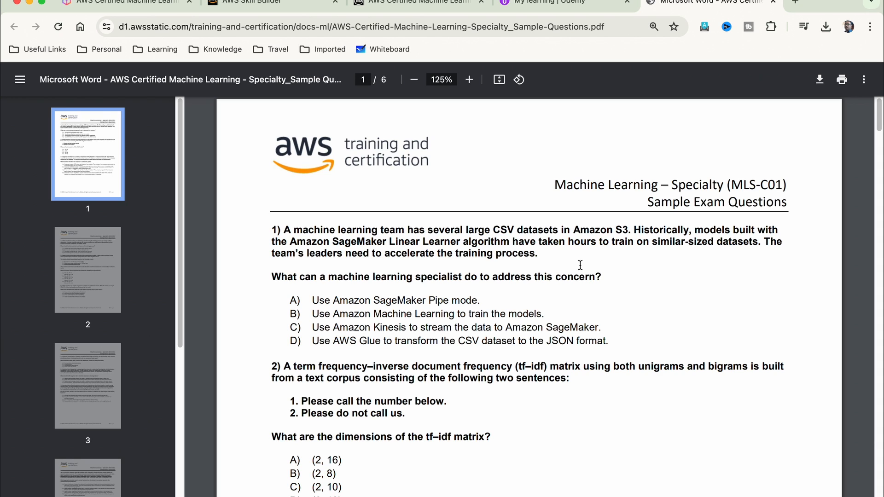
- Scroll the Sample-Questions PDF down to the page 5 answers, then return to the Exam Prep Plan presentation
scroll(down, 3)
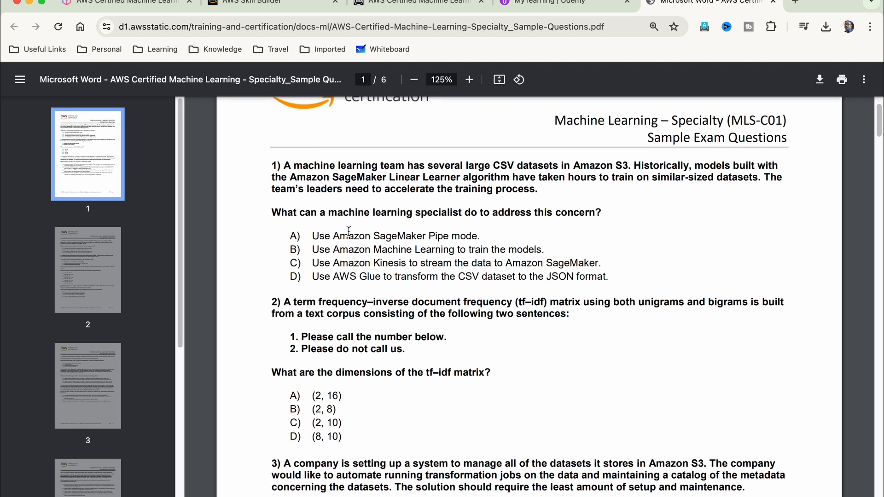
scroll(down, 3)
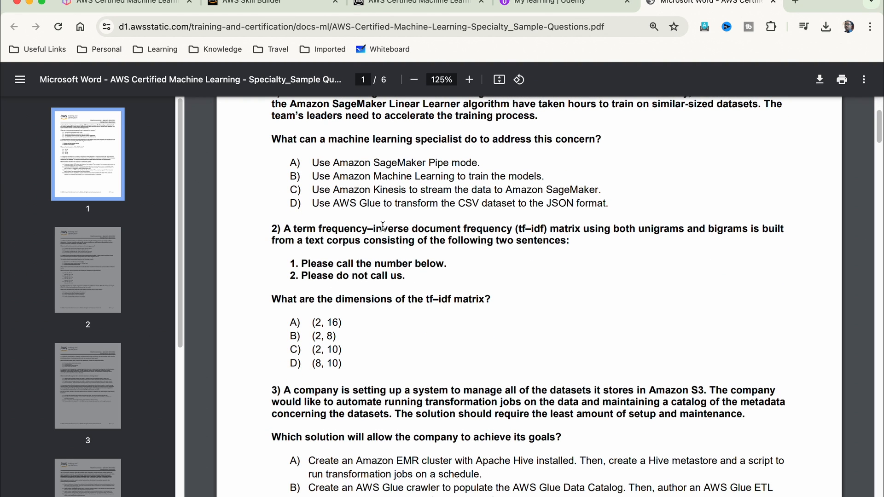
scroll(down, 3)
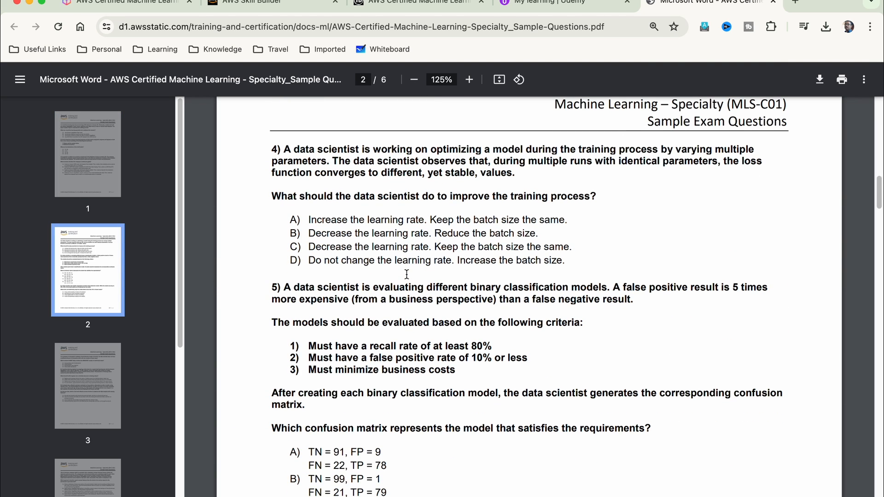
scroll(down, 3)
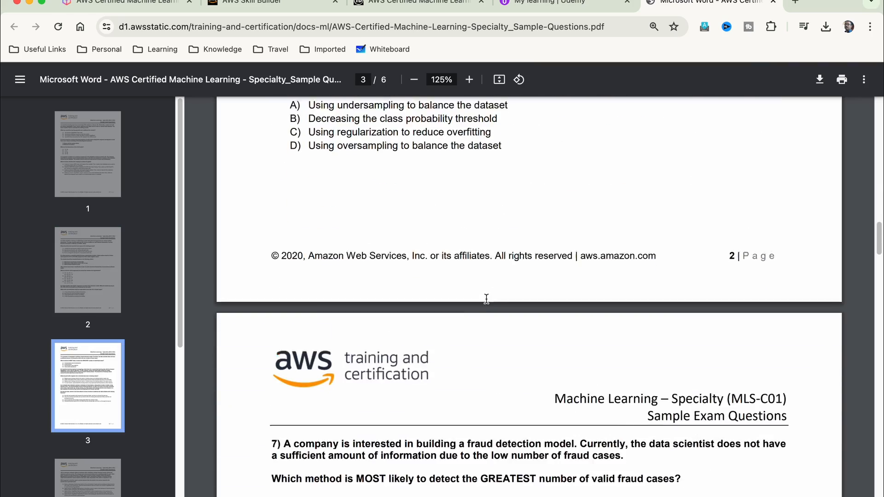
scroll(down, 3)
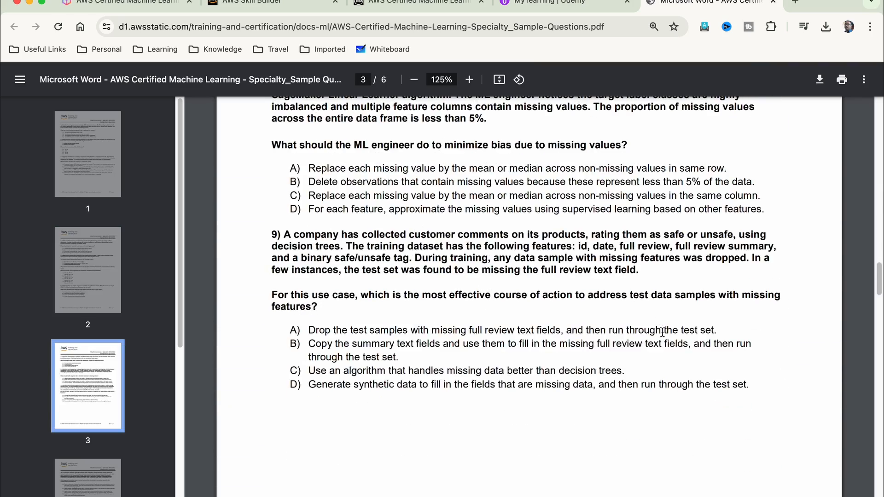
scroll(down, 3)
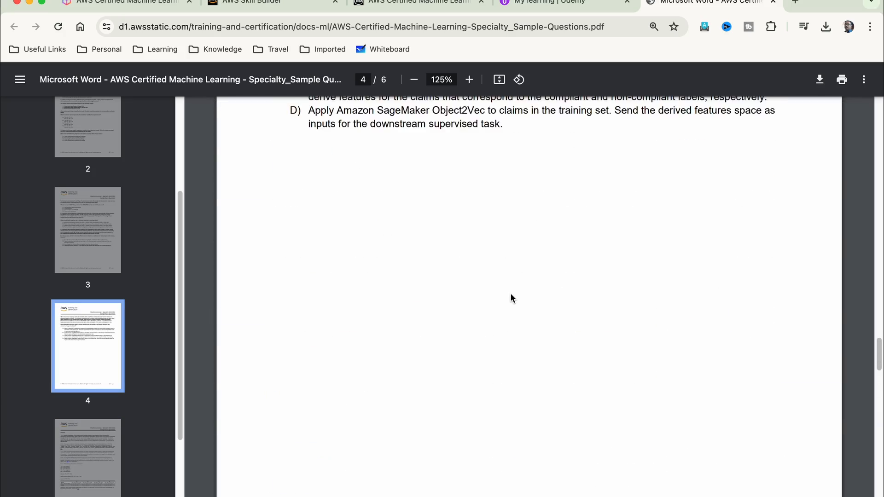
scroll(down, 3)
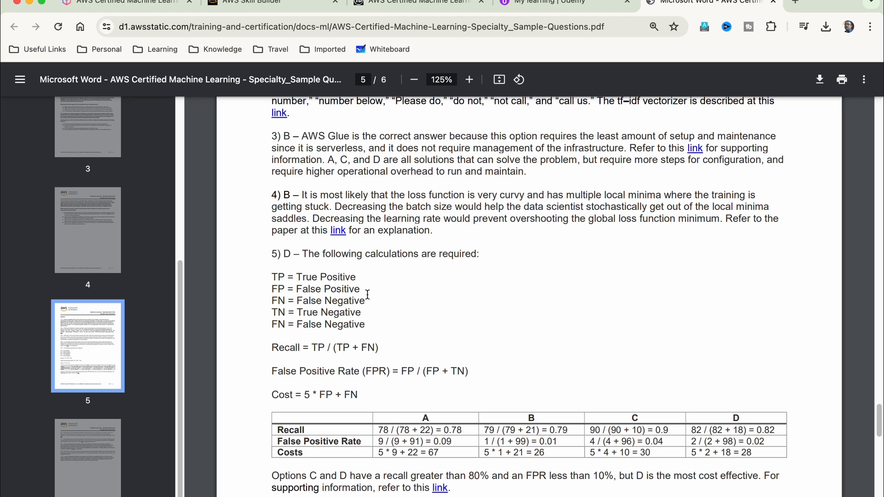
mouse_move(412, 277)
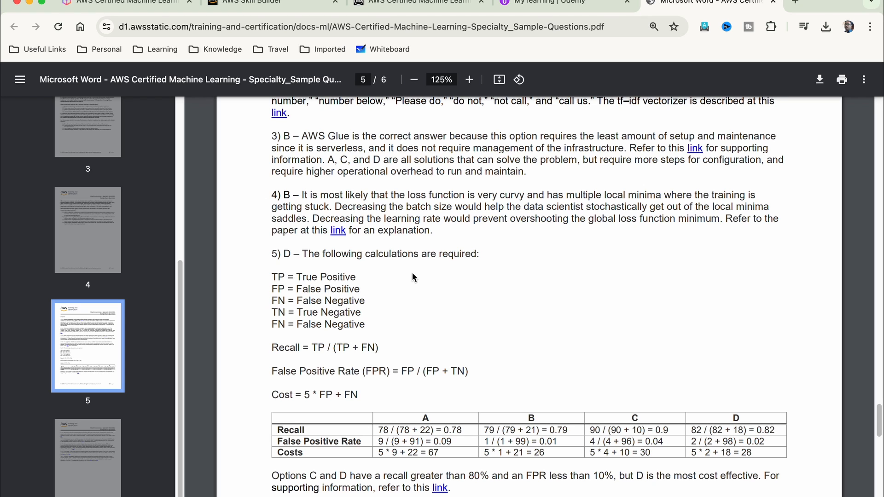
mouse_move(531, 303)
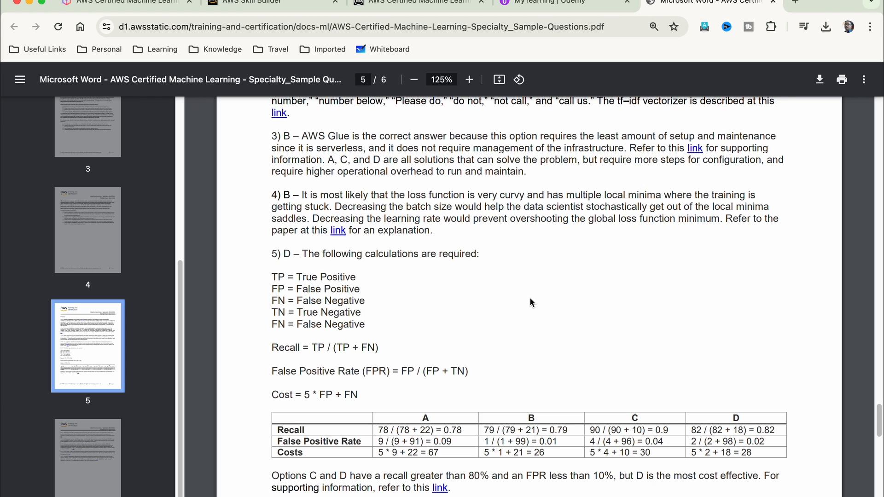
mouse_move(434, 167)
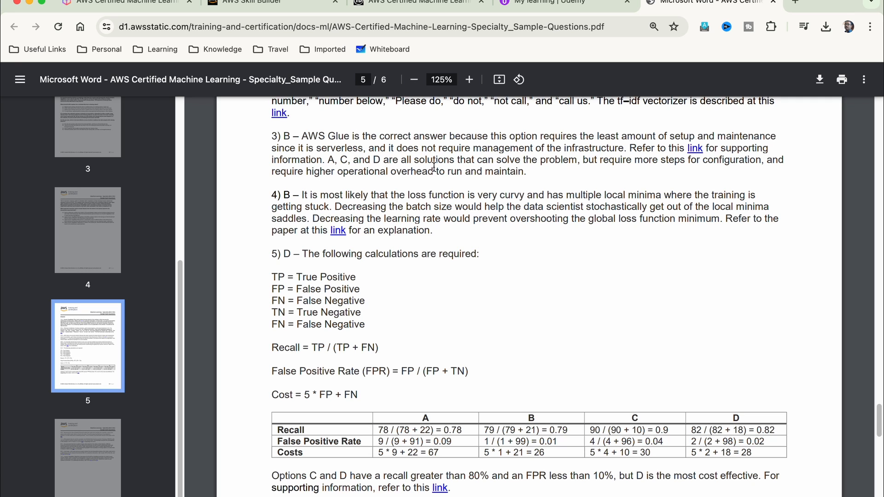
key(Cmd+Tab)
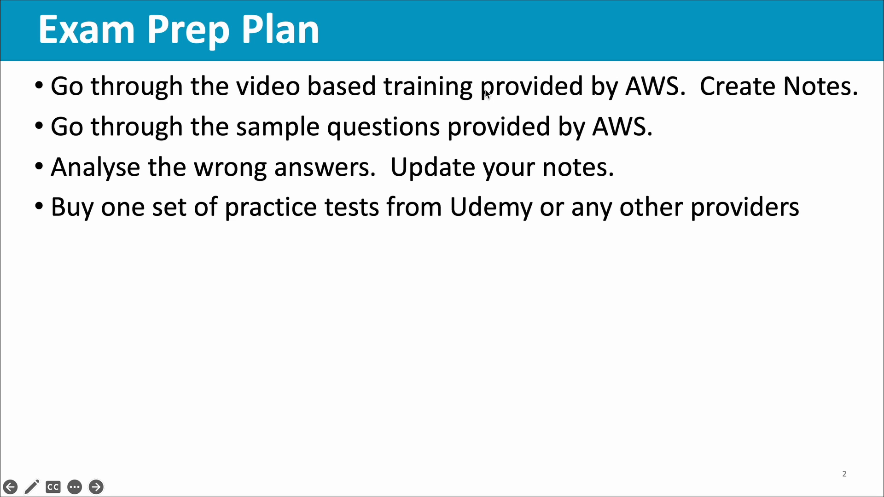
mouse_move(535, 179)
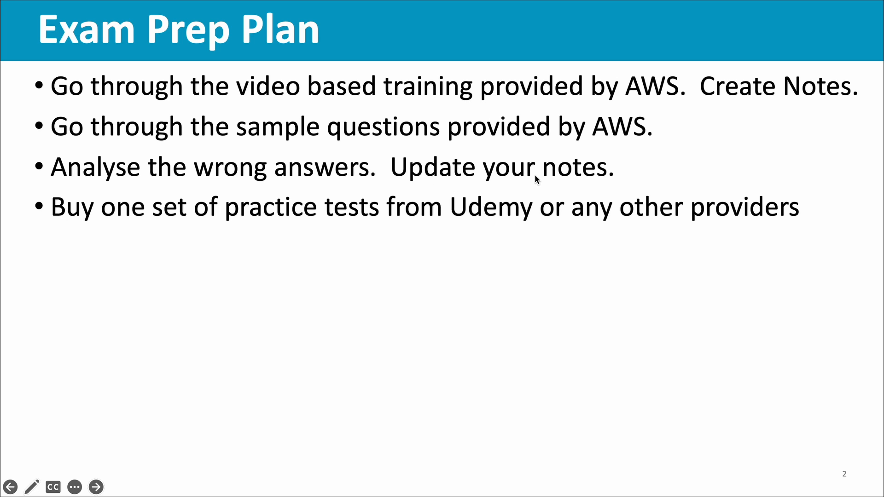
mouse_move(285, 239)
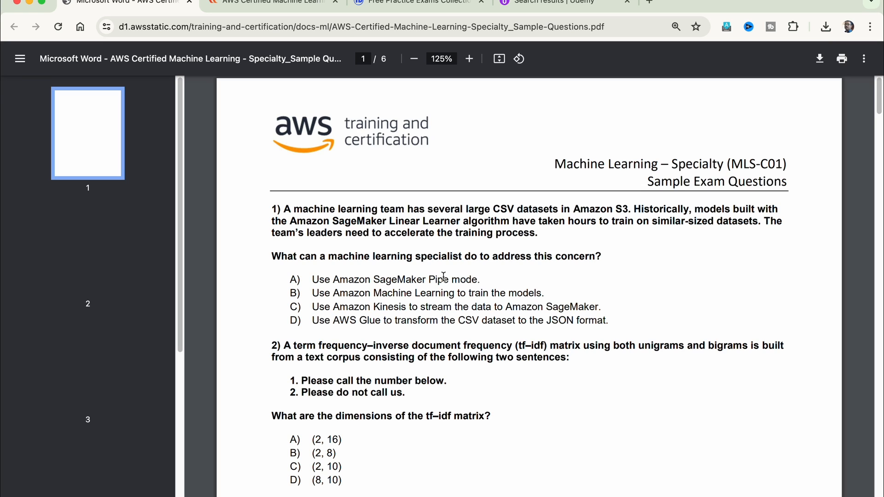
mouse_move(337, 199)
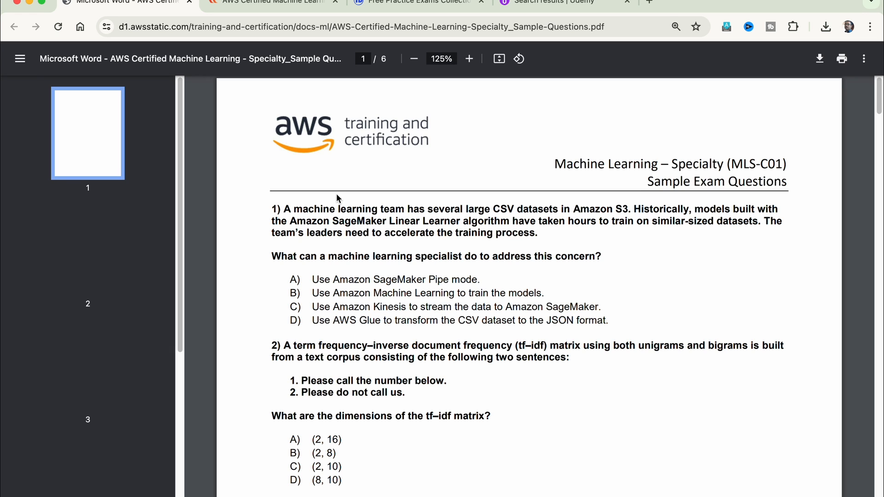
mouse_move(272, 76)
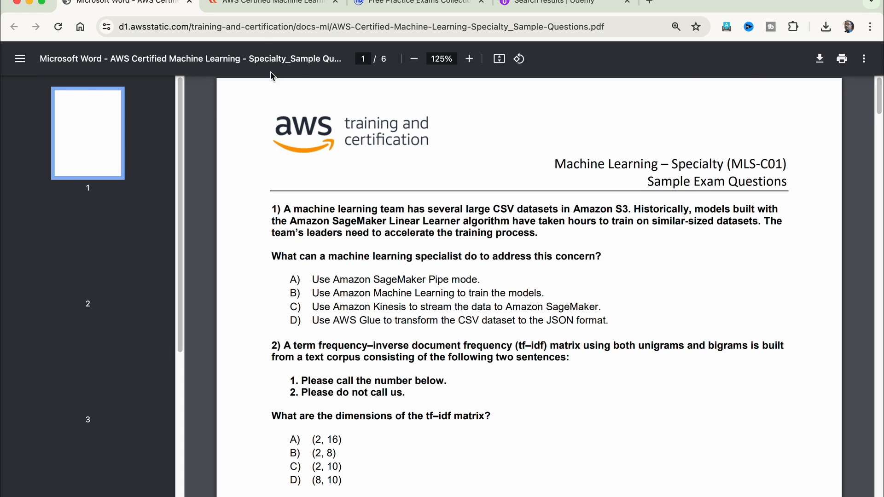
- Show the Whizlabs AWS ML Specialty course page with its Try Free Test offer
click(271, 3)
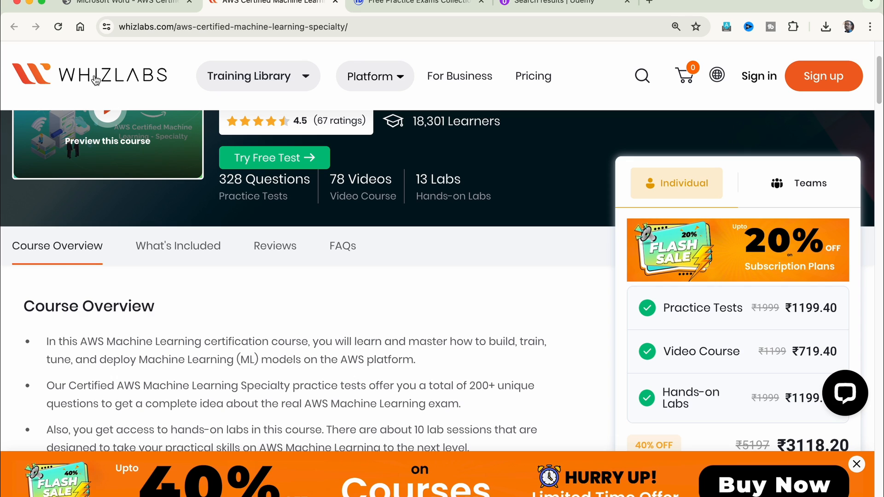
mouse_move(285, 162)
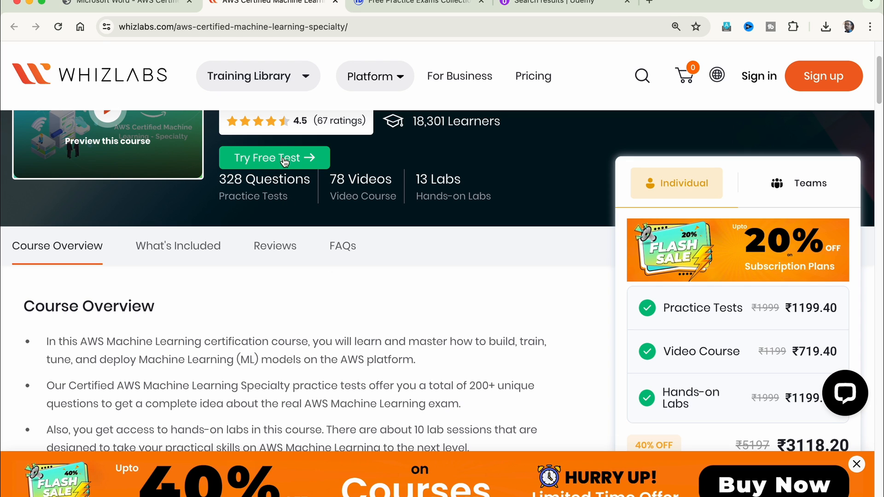
mouse_move(417, 315)
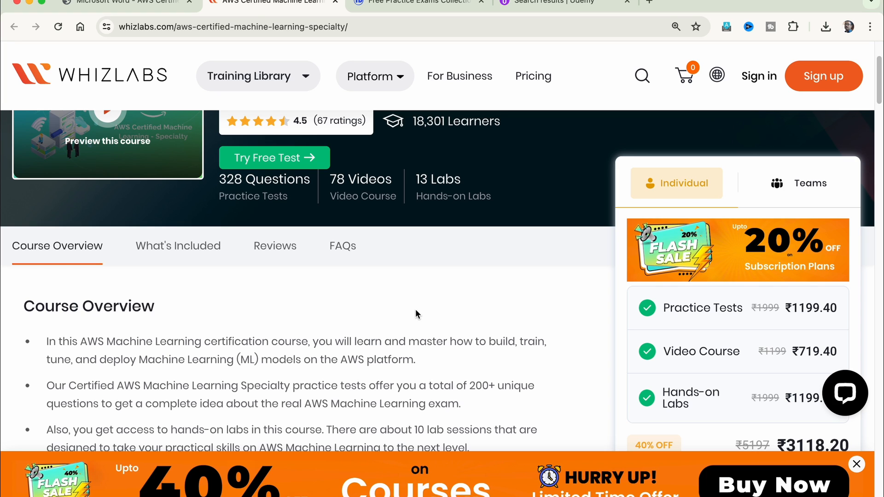
mouse_move(306, 160)
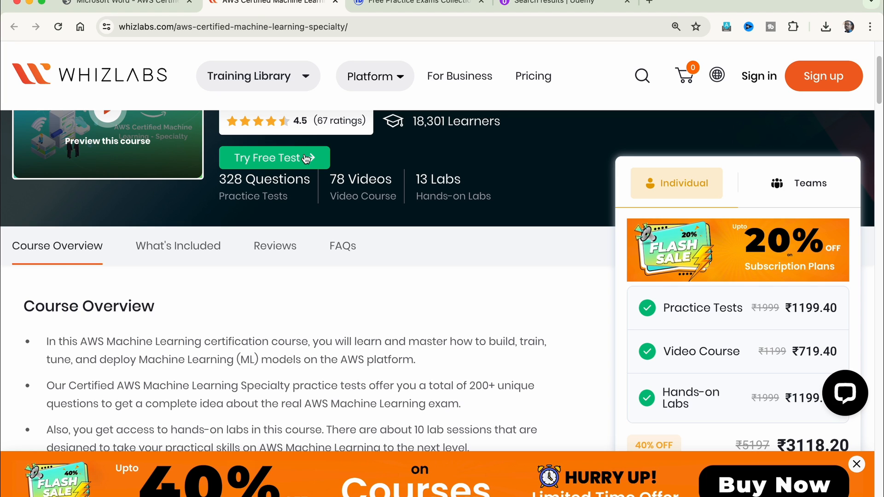
mouse_move(314, 203)
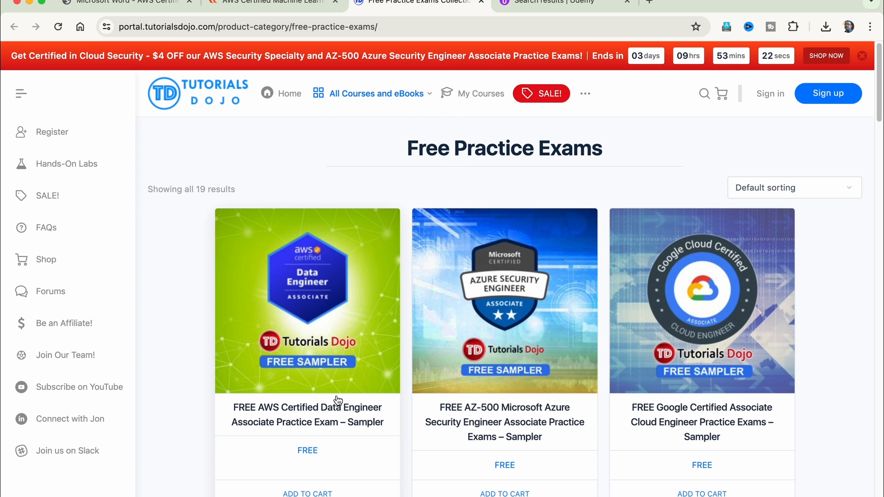
- Scroll the Free Practice Exams catalogue to the ML Specialty Free Sampler, then switch to the Udemy search results
scroll(down, 3)
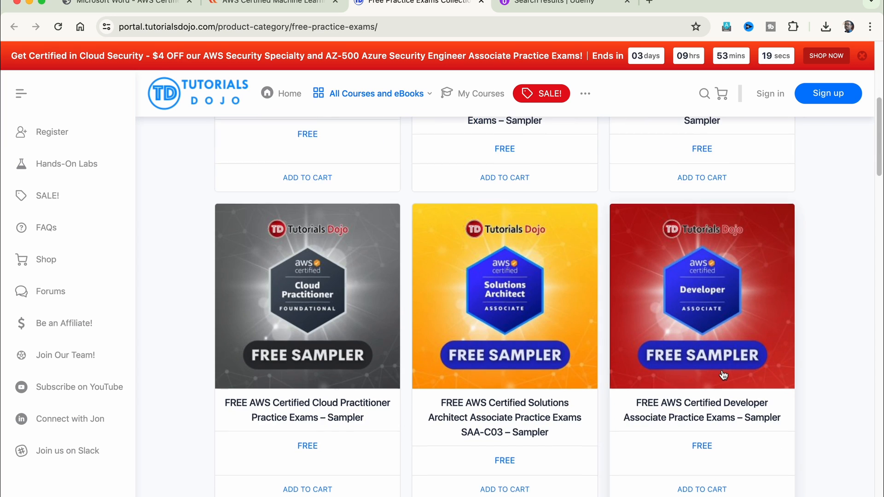
scroll(down, 3)
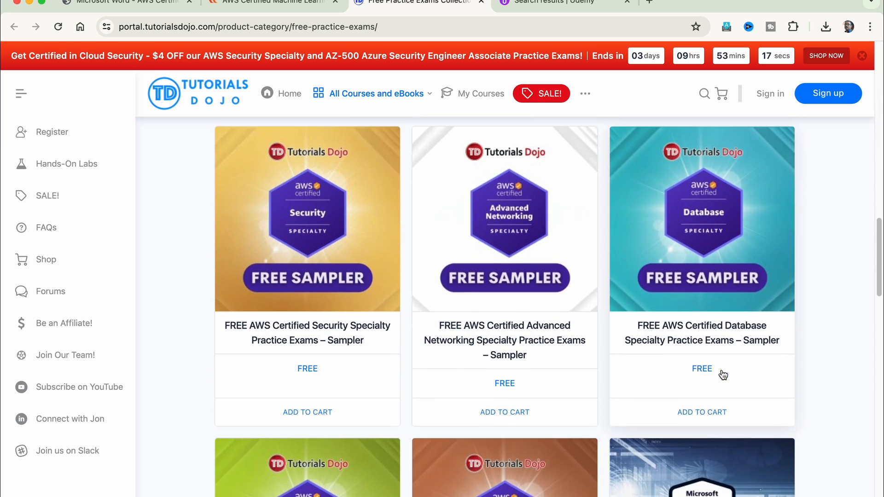
scroll(down, 3)
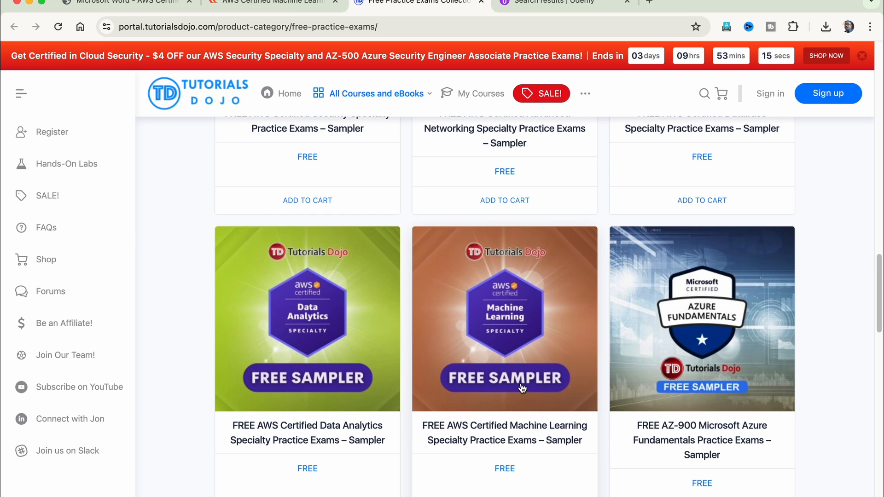
scroll(down, 3)
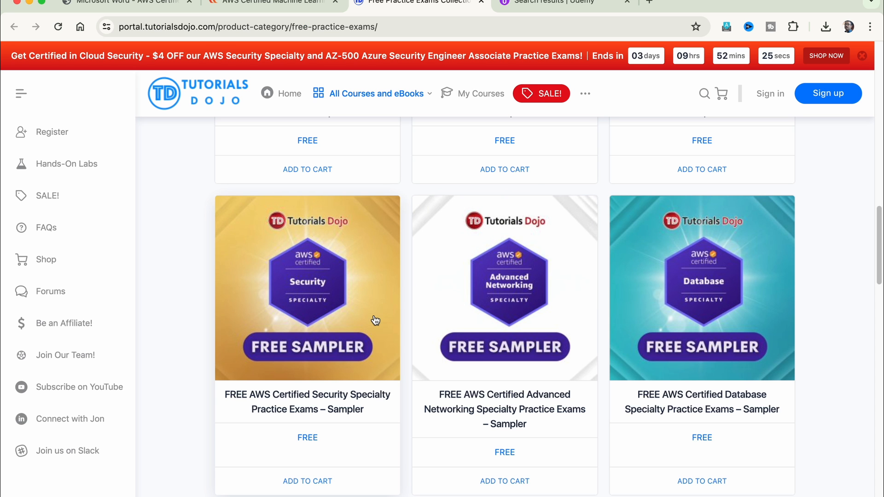
click(564, 3)
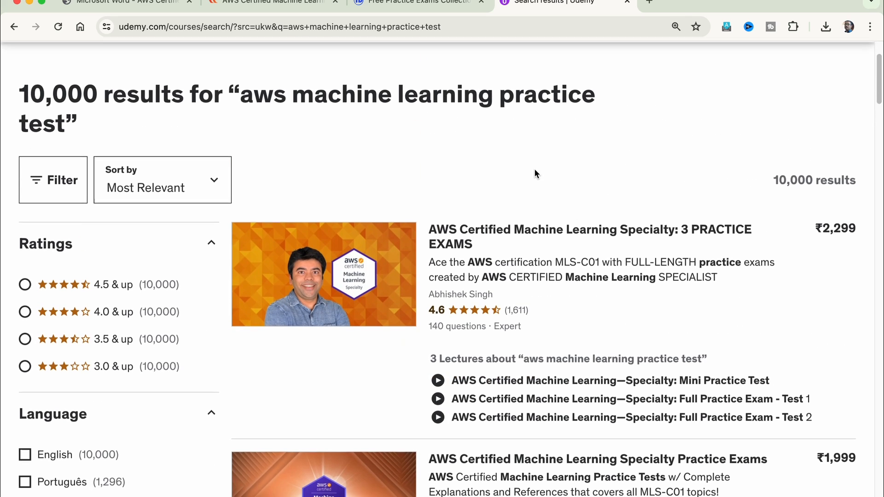
- Scroll through Udemy's AWS ML Specialty practice exam results from Jon Bosso and Sundog Education
scroll(down, 3)
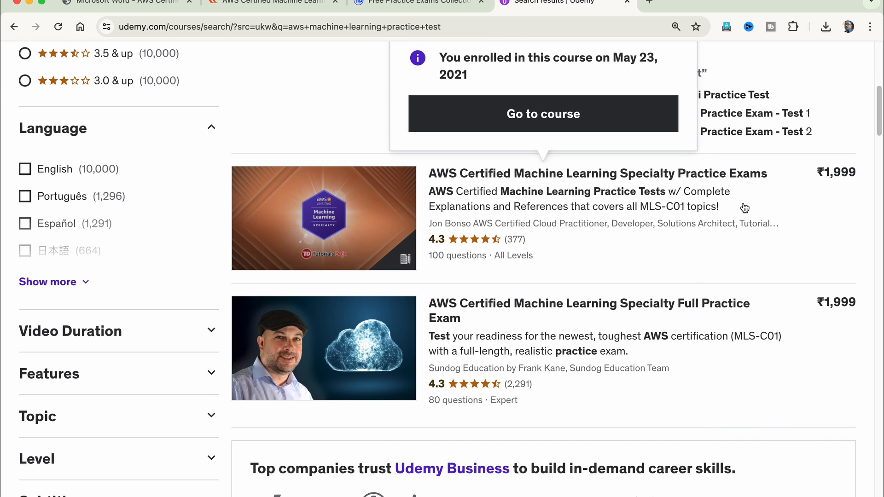
scroll(down, 3)
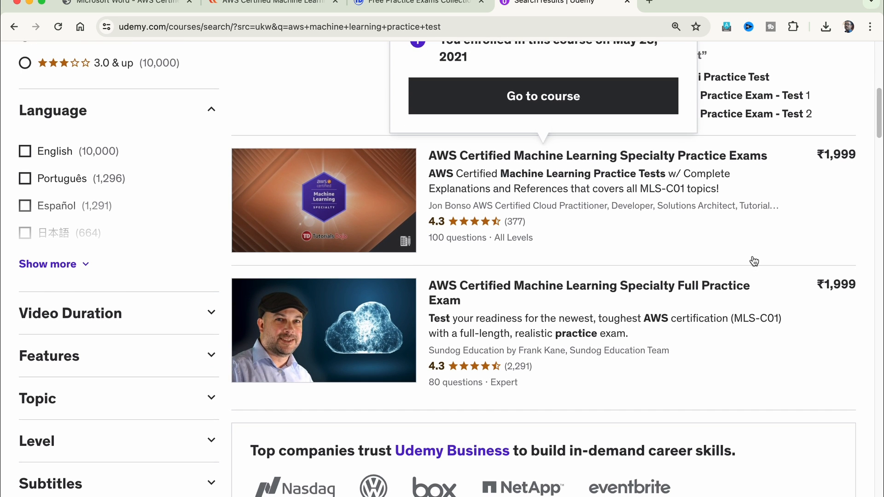
scroll(down, 3)
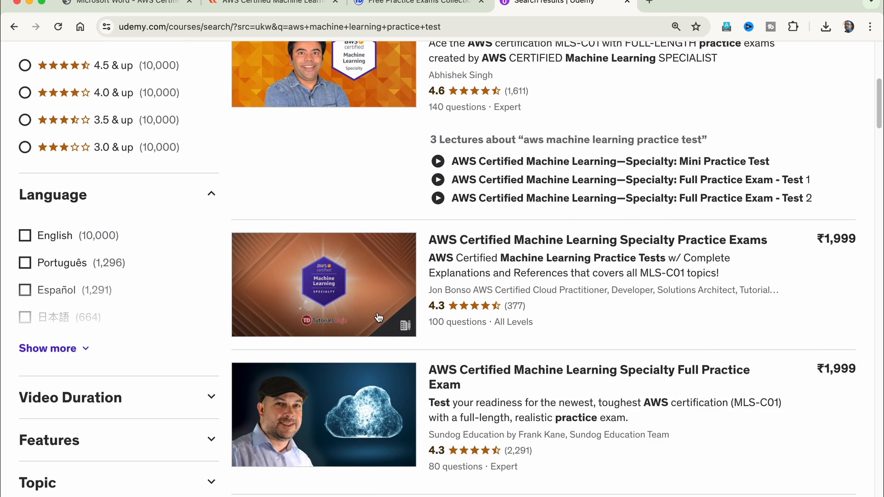
scroll(down, 3)
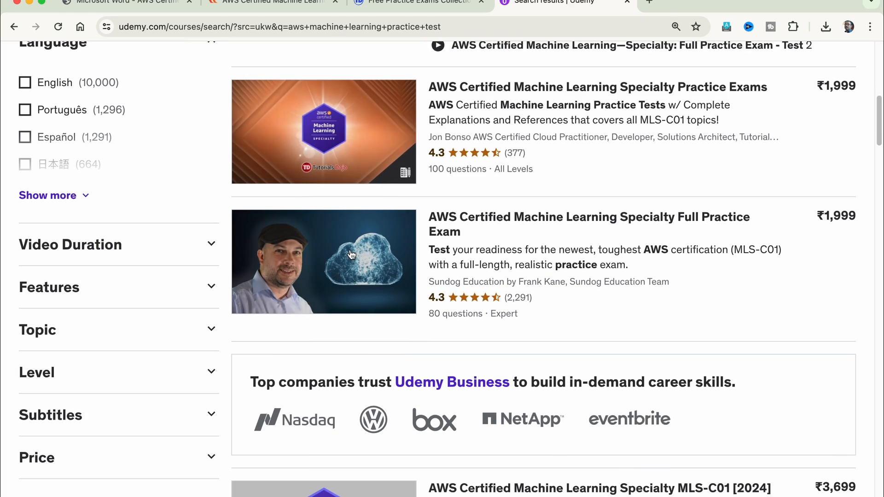